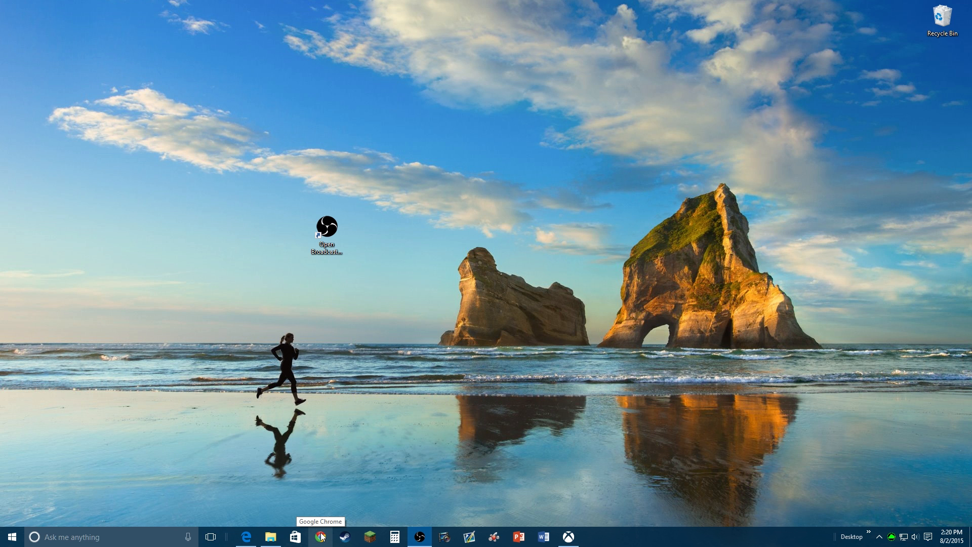
pyautogui.moveTo(320, 536)
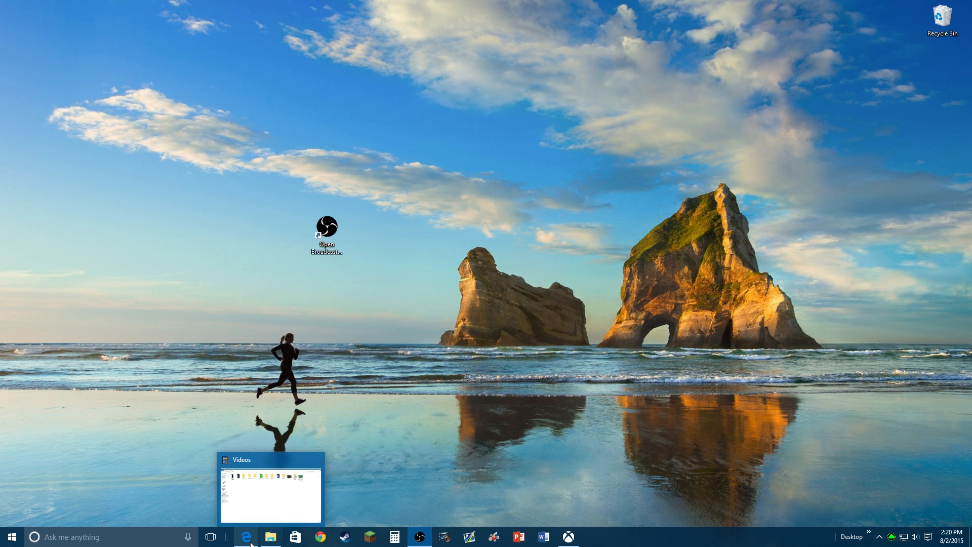
# Look over the Windows 10 download page in the browser, then return to the desktop
pyautogui.click(245, 537)
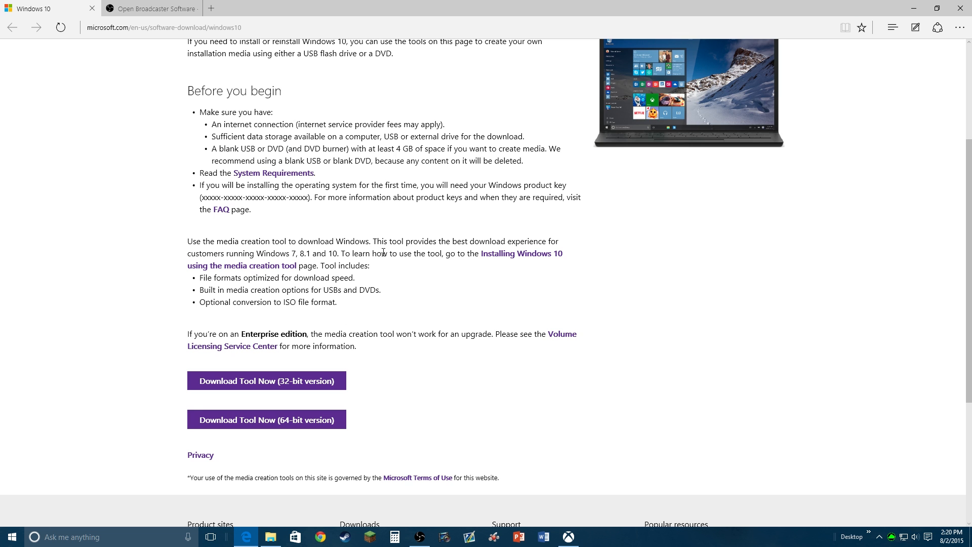
pyautogui.scroll(-3)
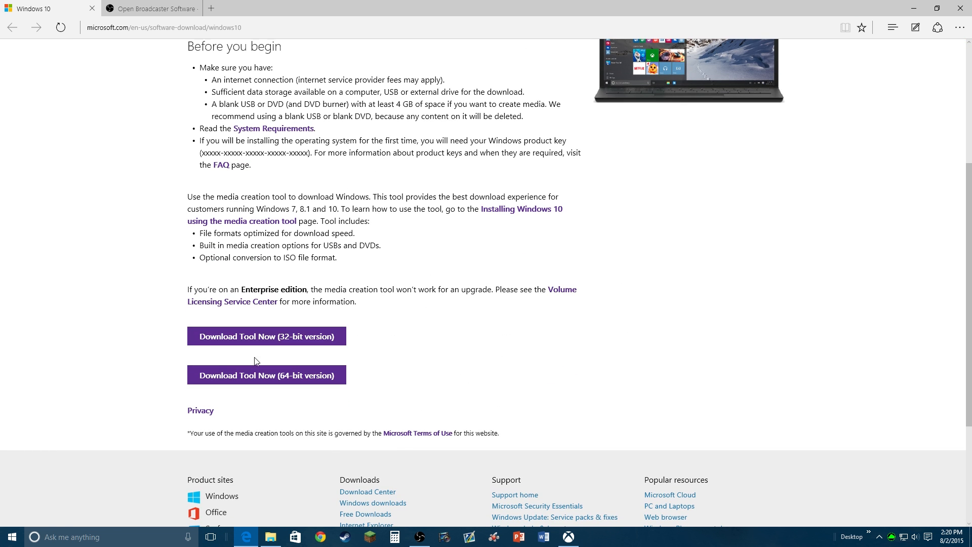
pyautogui.scroll(3)
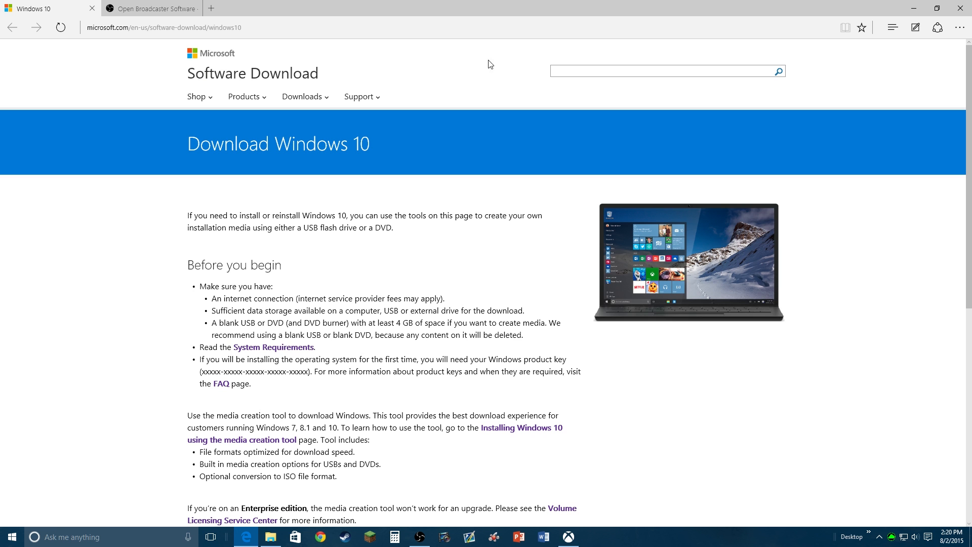
pyautogui.scroll(-3)
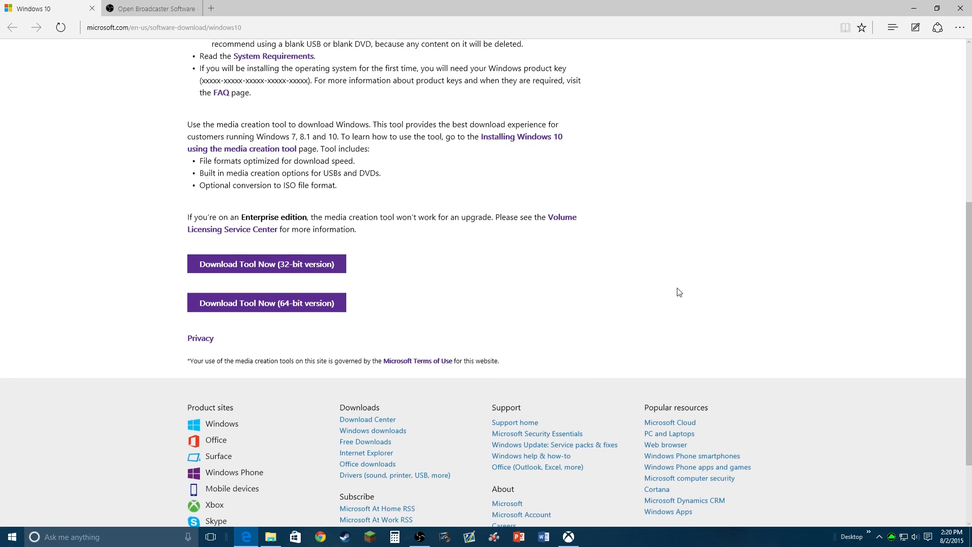
pyautogui.click(149, 8)
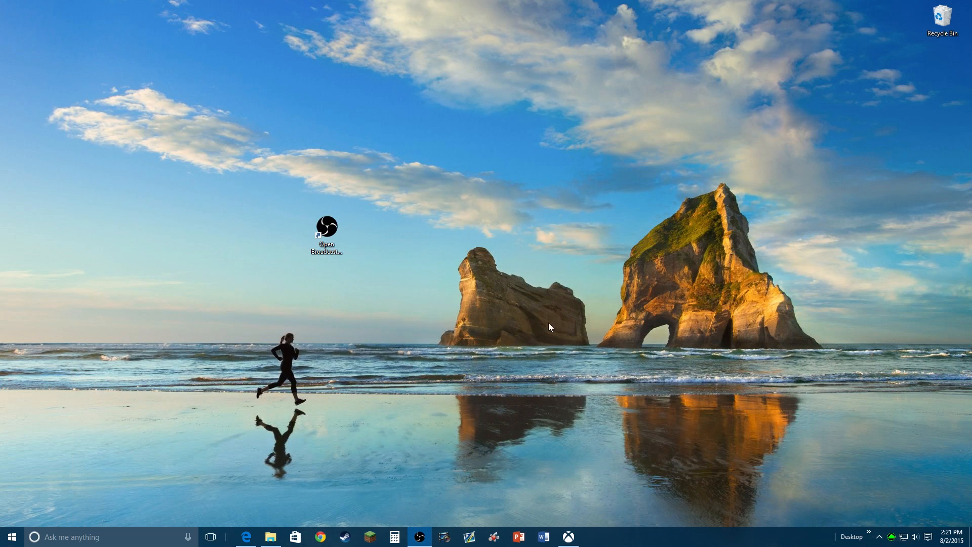
# Bring up the Open Broadcaster Software window with Monitor Capture recording
pyautogui.doubleClick(326, 226)
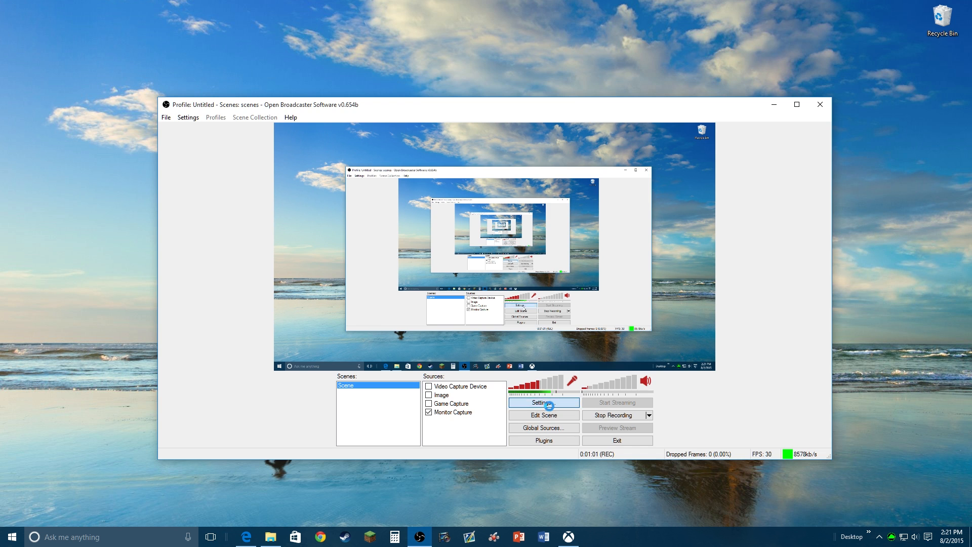
pyautogui.click(543, 402)
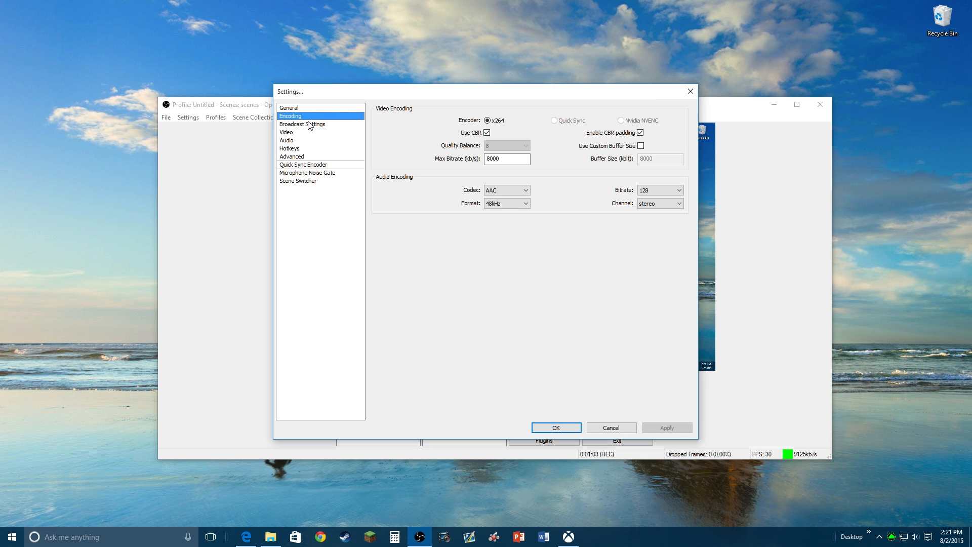
pyautogui.click(287, 139)
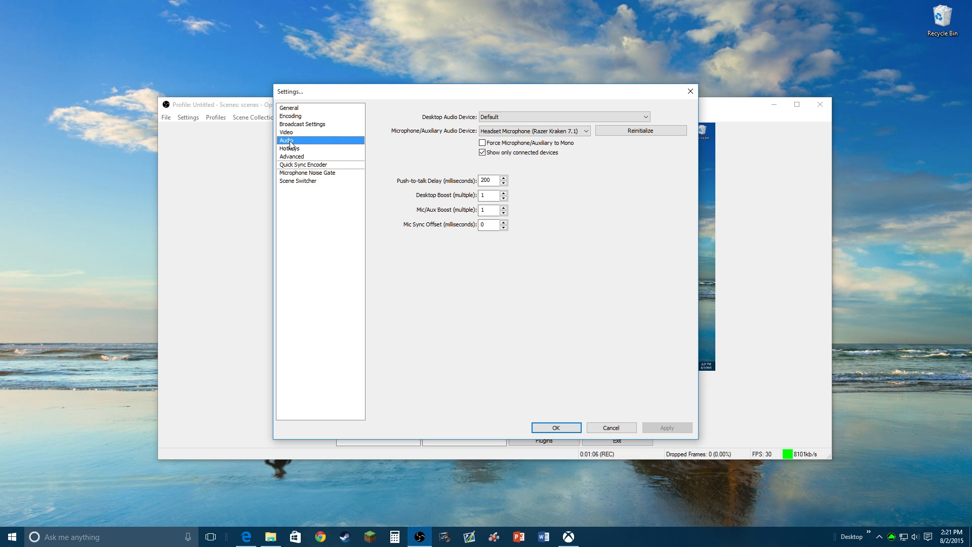
pyautogui.click(290, 116)
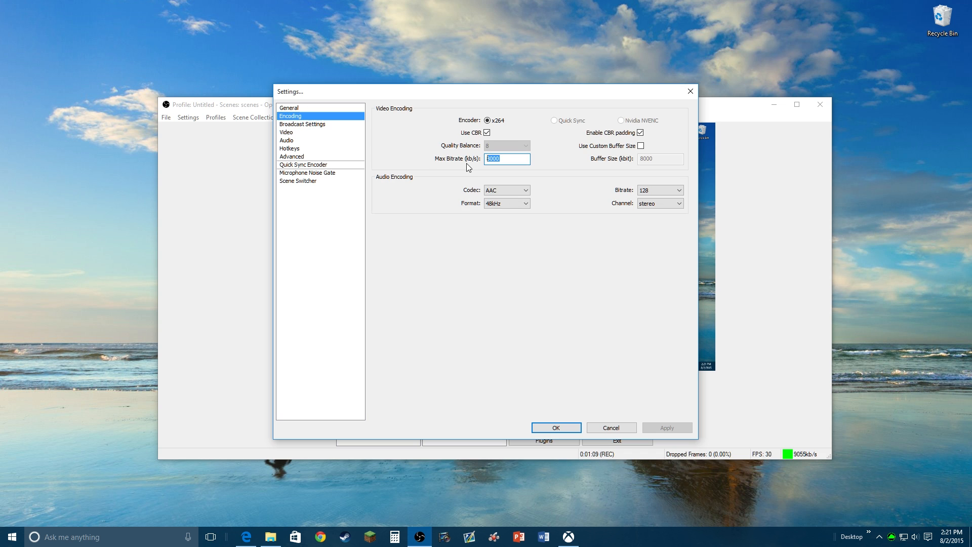
pyautogui.write('8000')
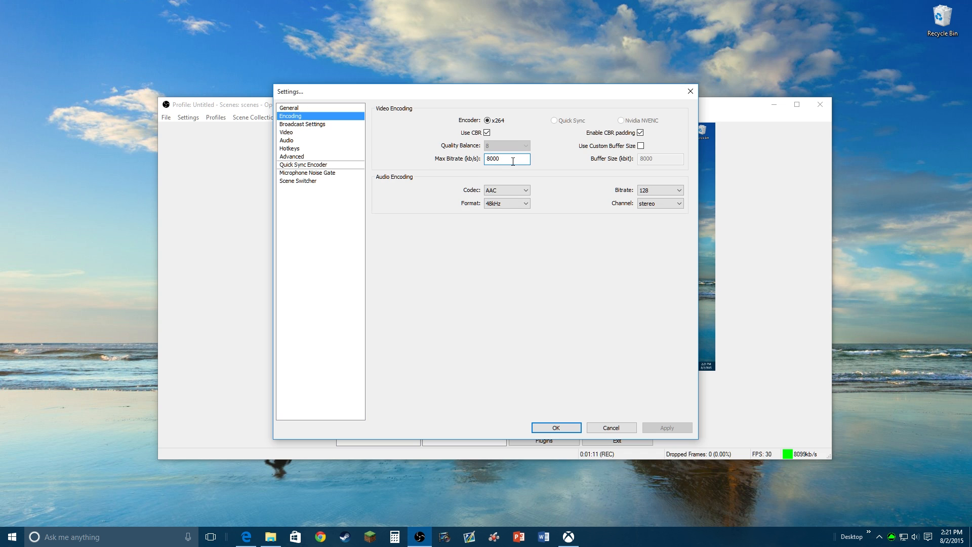
pyautogui.click(303, 123)
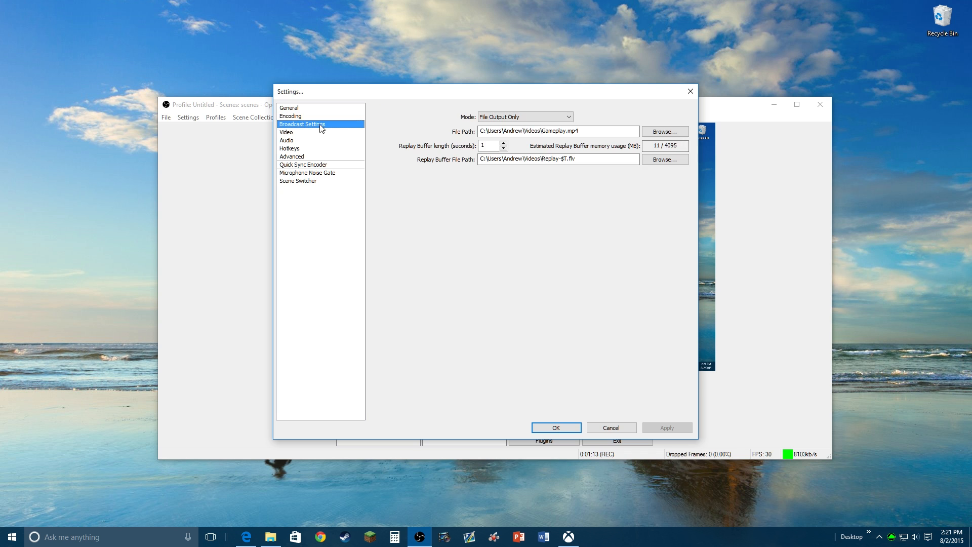
pyautogui.click(286, 132)
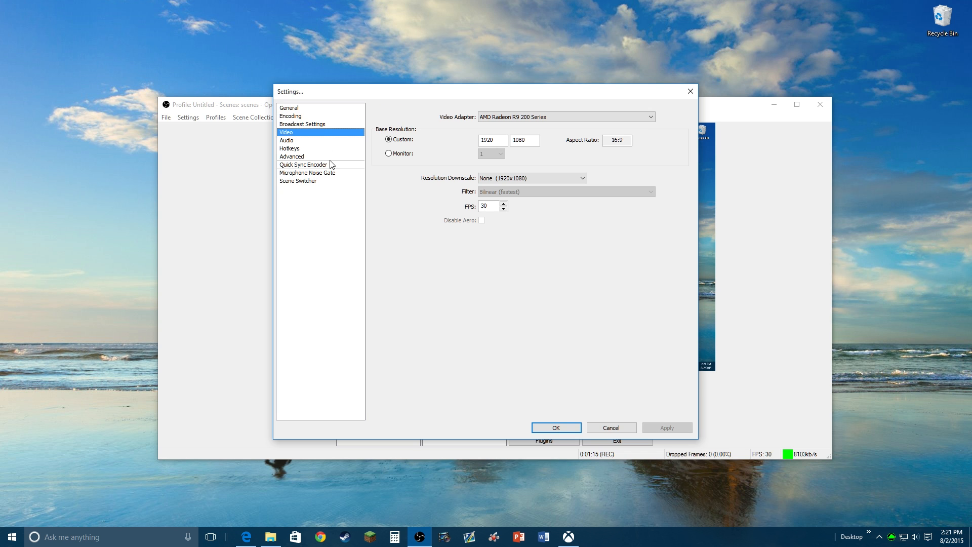
pyautogui.click(290, 148)
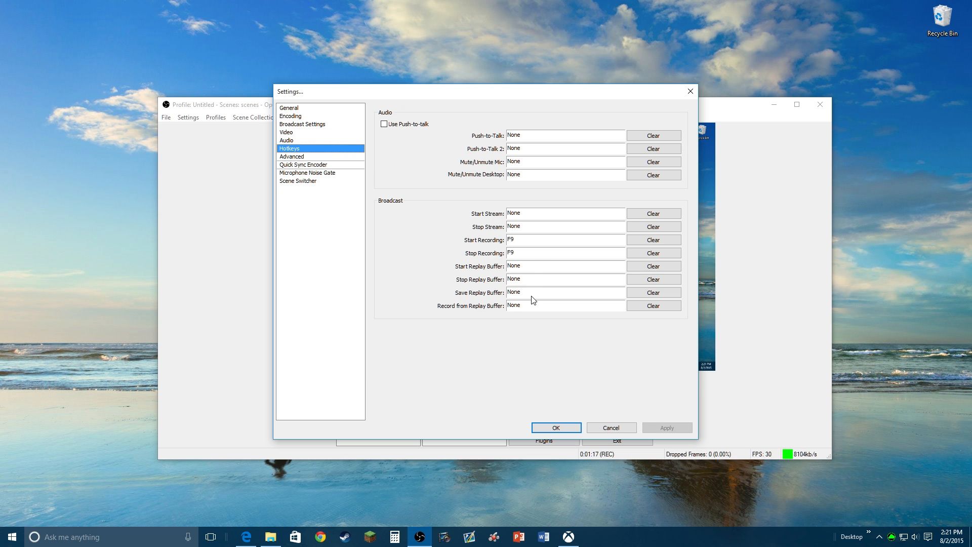
pyautogui.moveTo(529, 264)
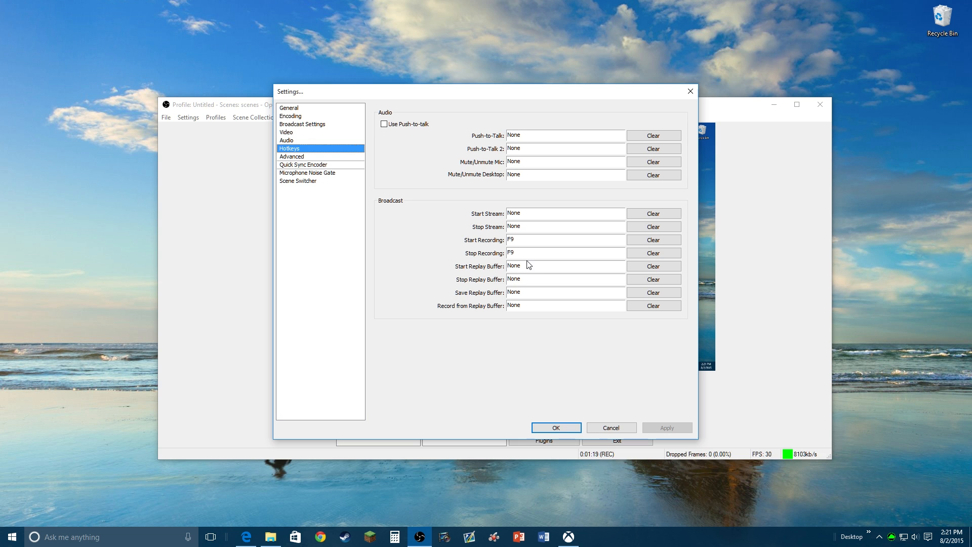
pyautogui.moveTo(524, 263)
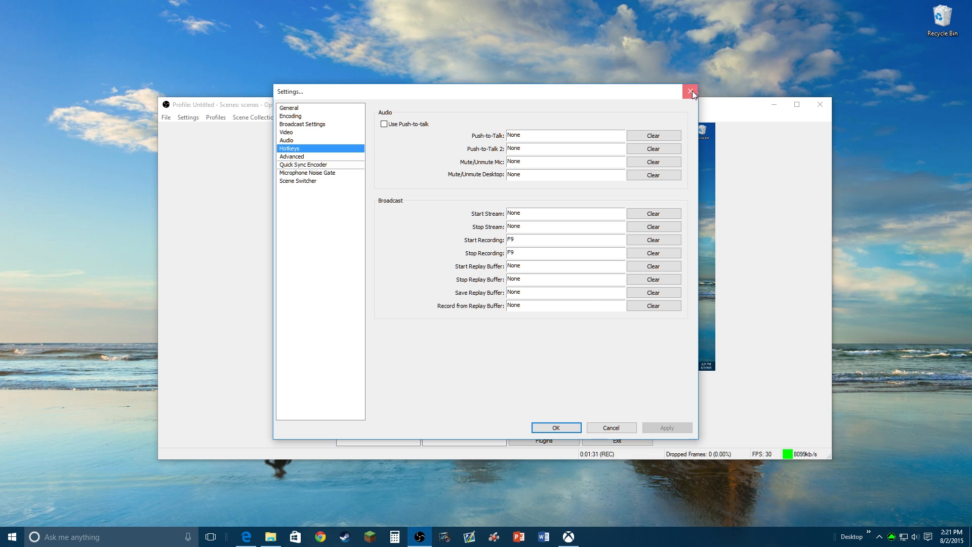
pyautogui.click(689, 91)
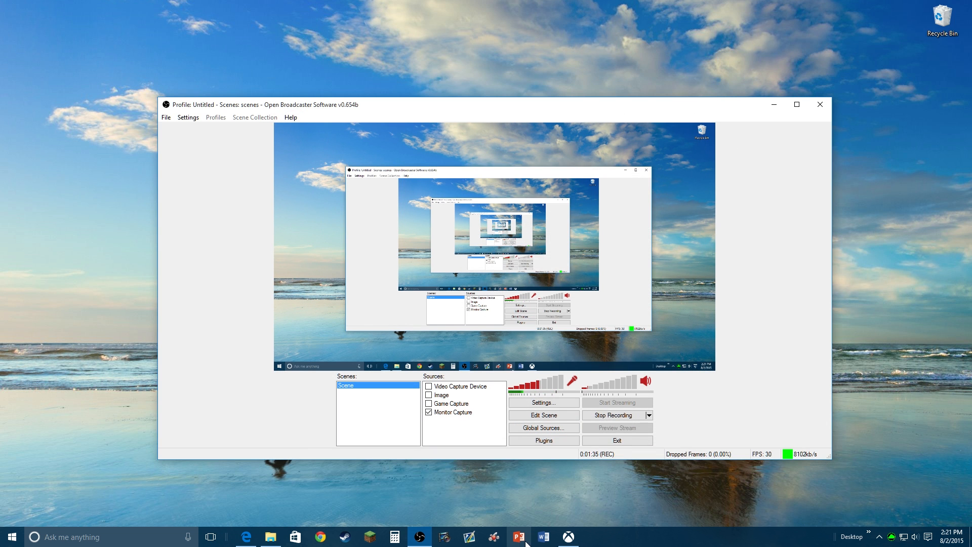
# Launch the Xbox app from the taskbar to its home view
pyautogui.click(568, 537)
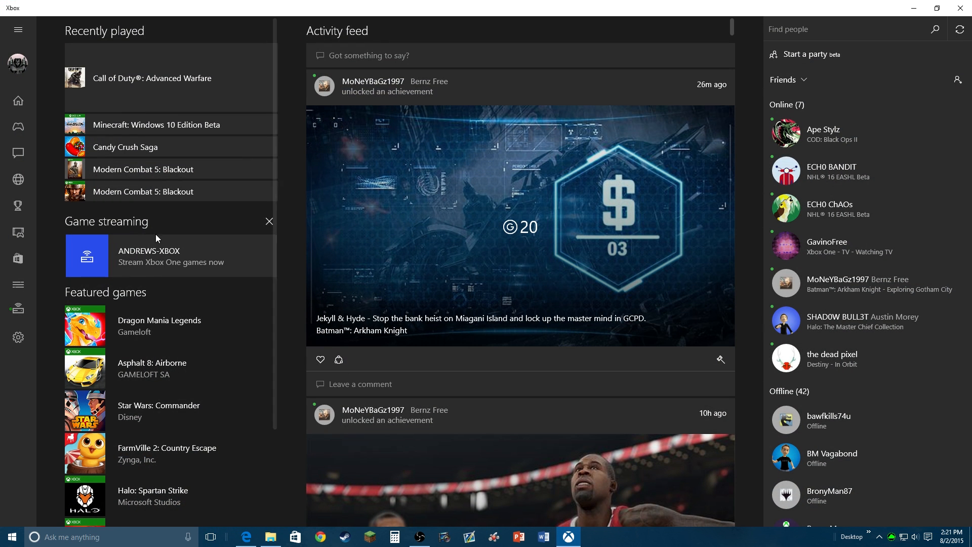
pyautogui.moveTo(253, 410)
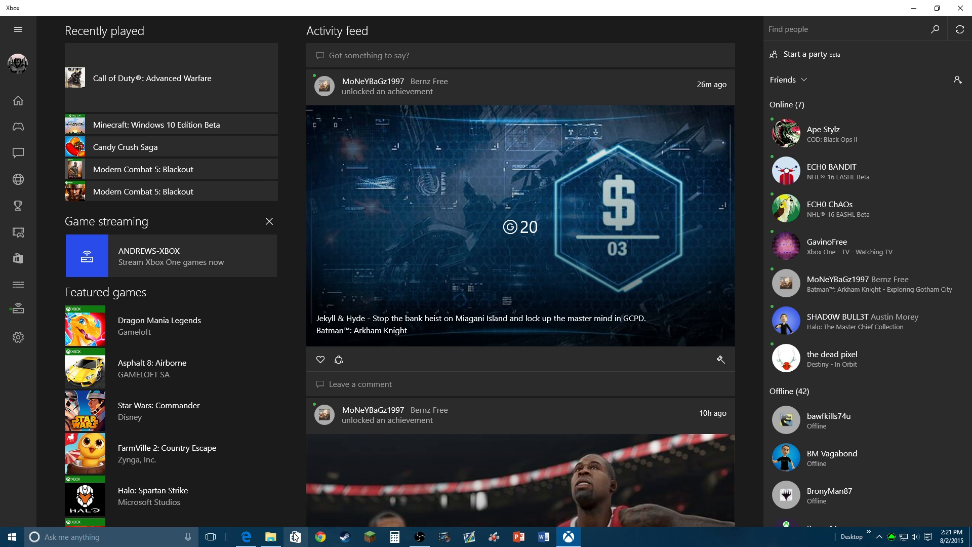
# Check Microsoft Store's Downloads and installs page, then return to the Xbox app
pyautogui.click(295, 537)
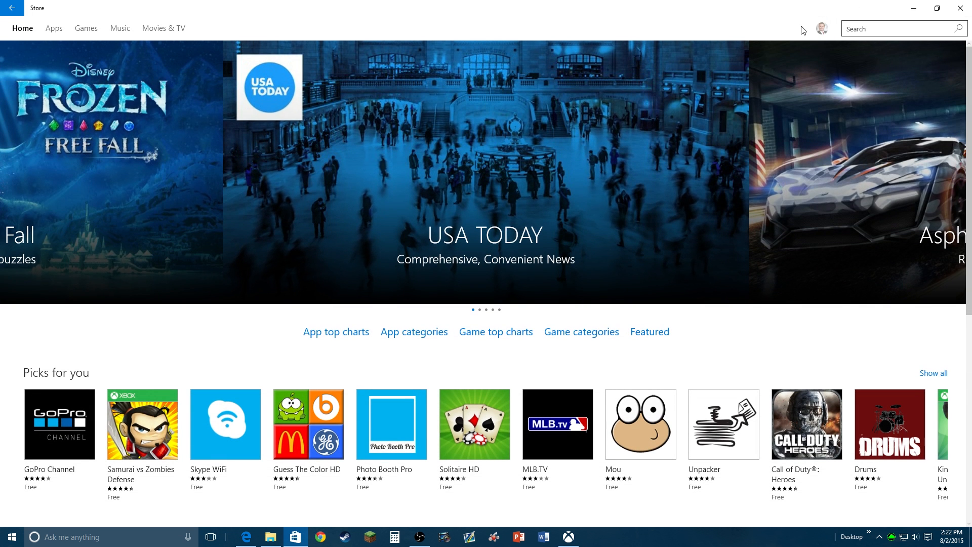
pyautogui.click(822, 28)
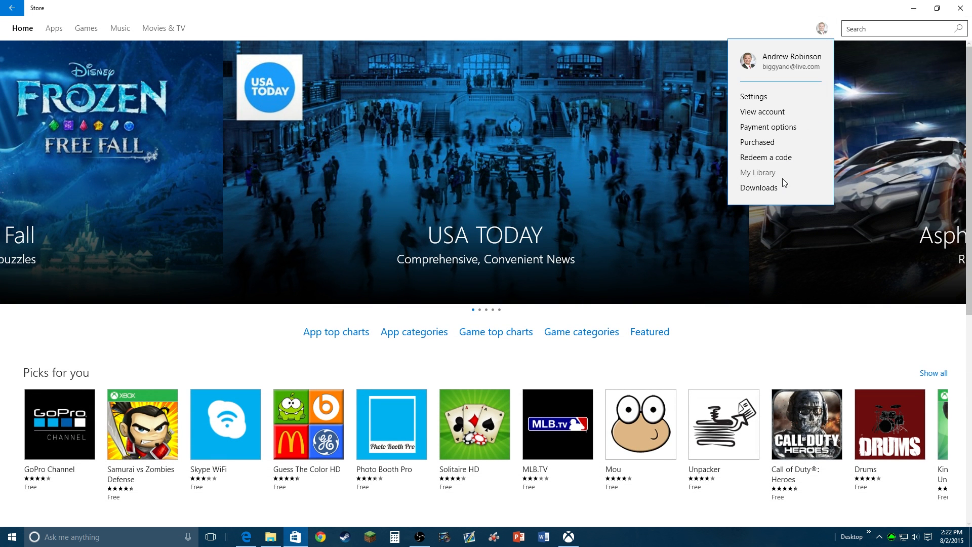
pyautogui.click(758, 187)
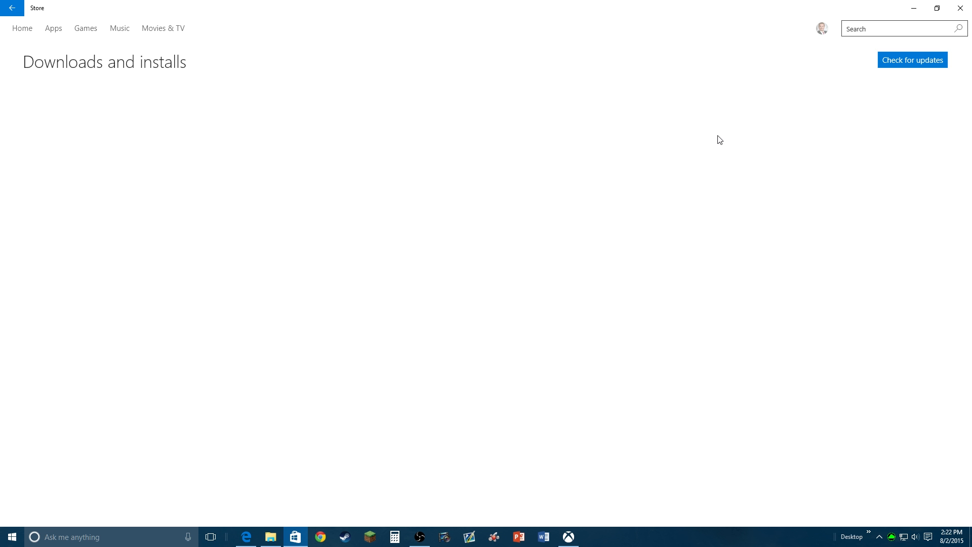
pyautogui.moveTo(476, 423)
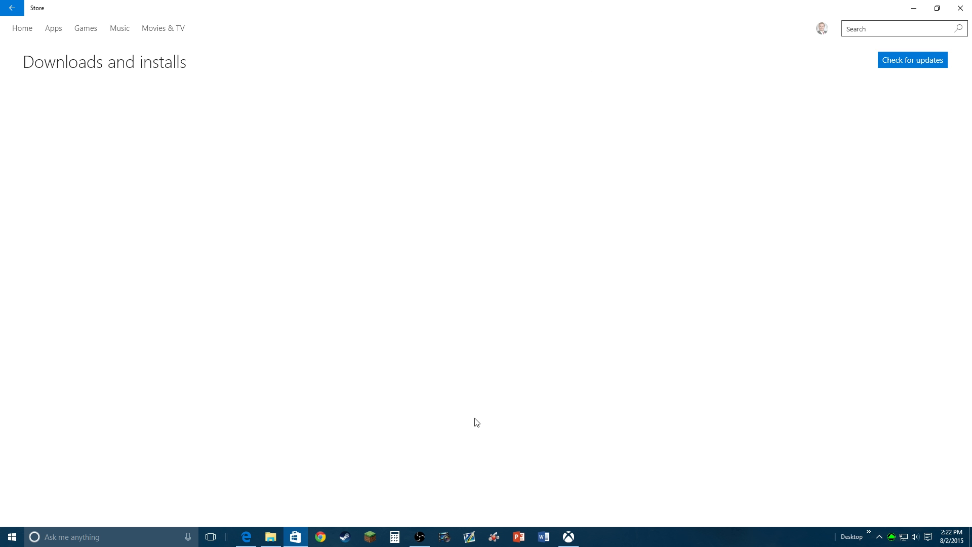
pyautogui.click(567, 537)
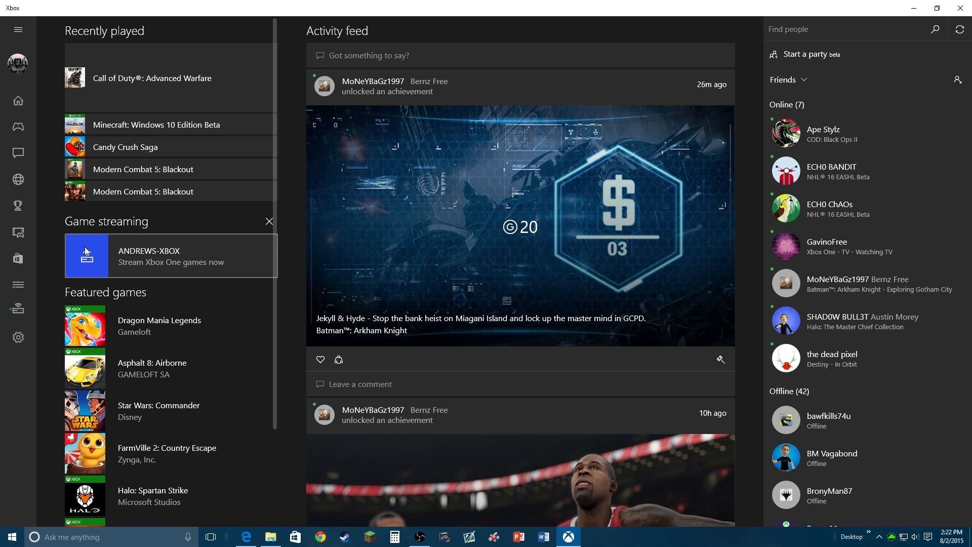
# View the ANDREWS-XBOX connection, then the Game streaming settings with Video encoding level High
pyautogui.click(18, 311)
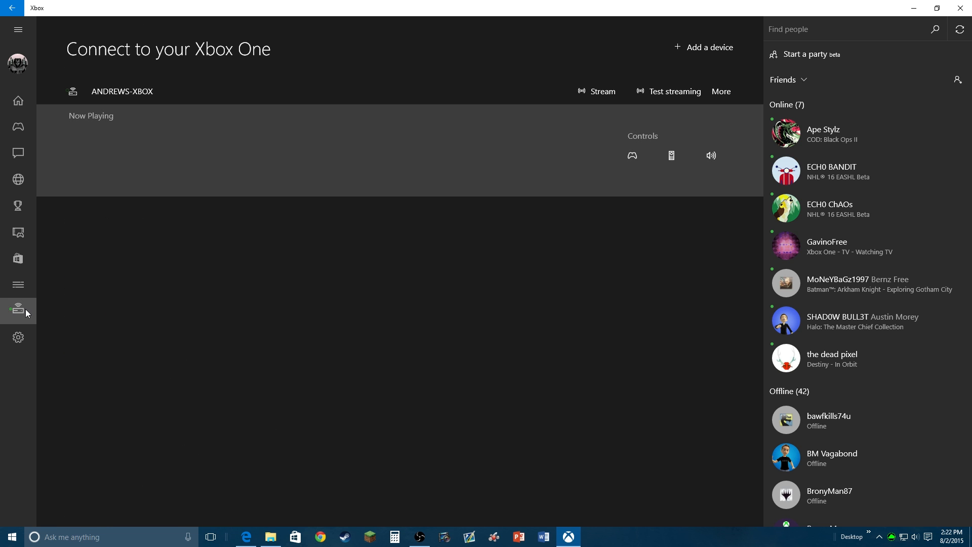
pyautogui.moveTo(417, 136)
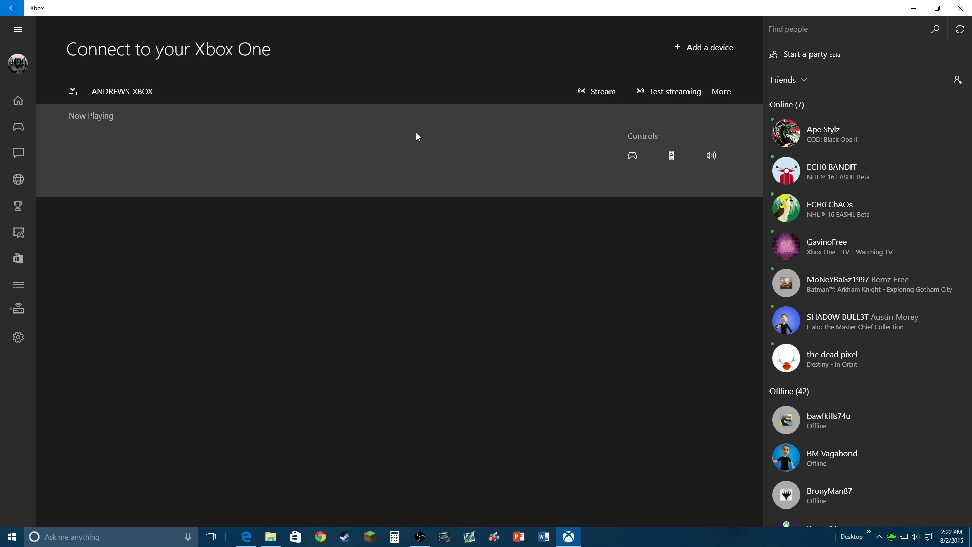
pyautogui.click(18, 337)
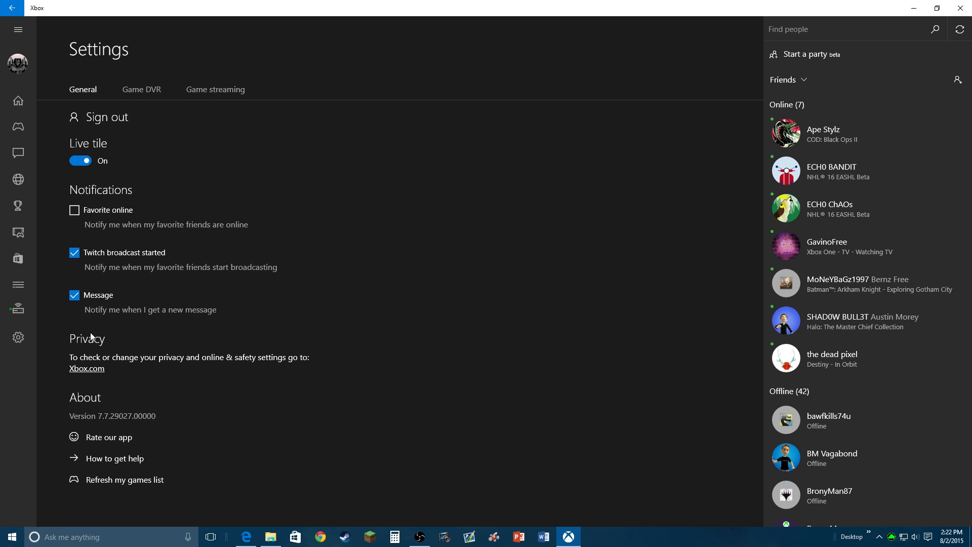
pyautogui.click(216, 89)
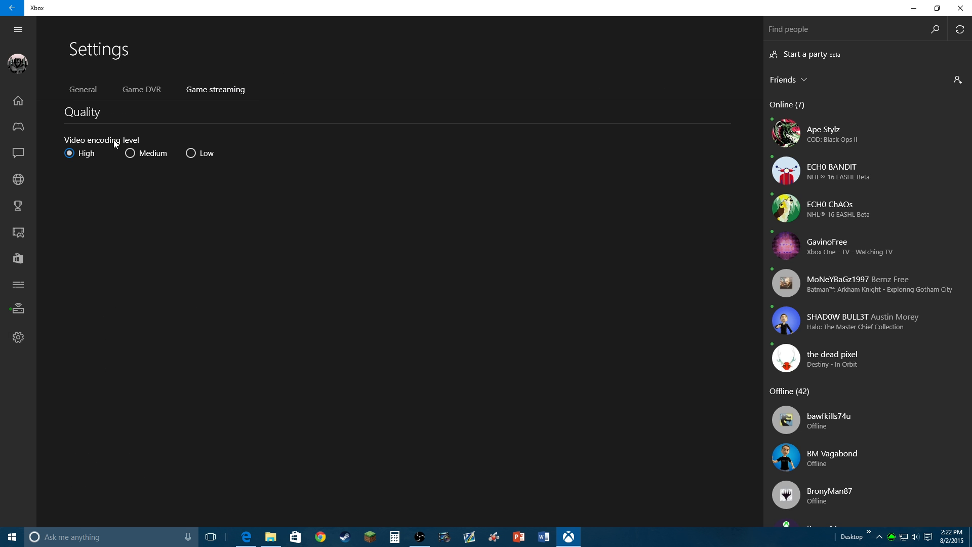
pyautogui.moveTo(102, 151)
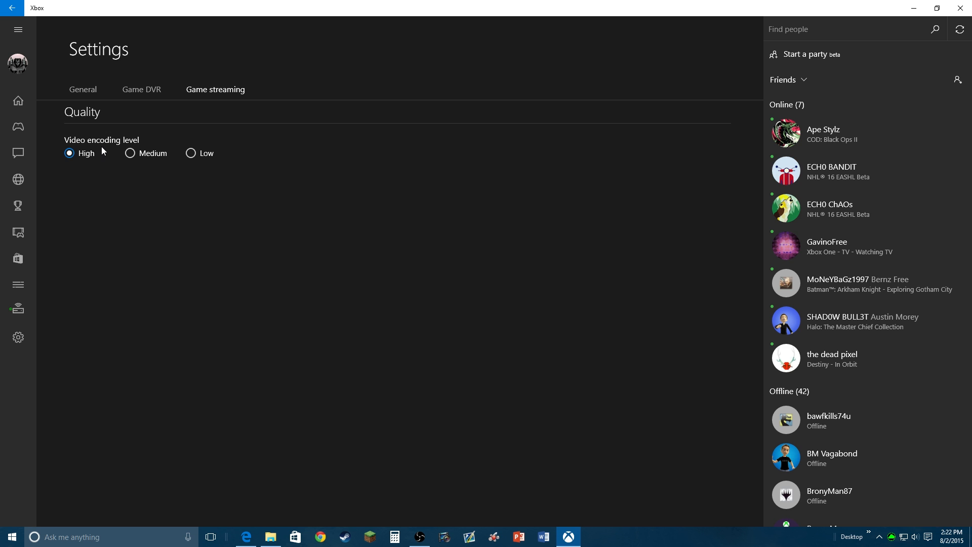
pyautogui.moveTo(54, 172)
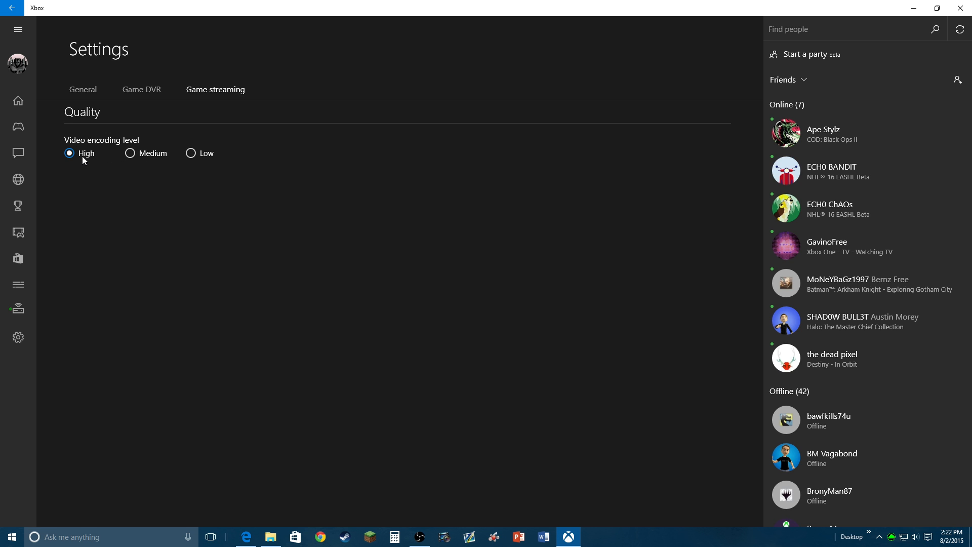
pyautogui.moveTo(8, 77)
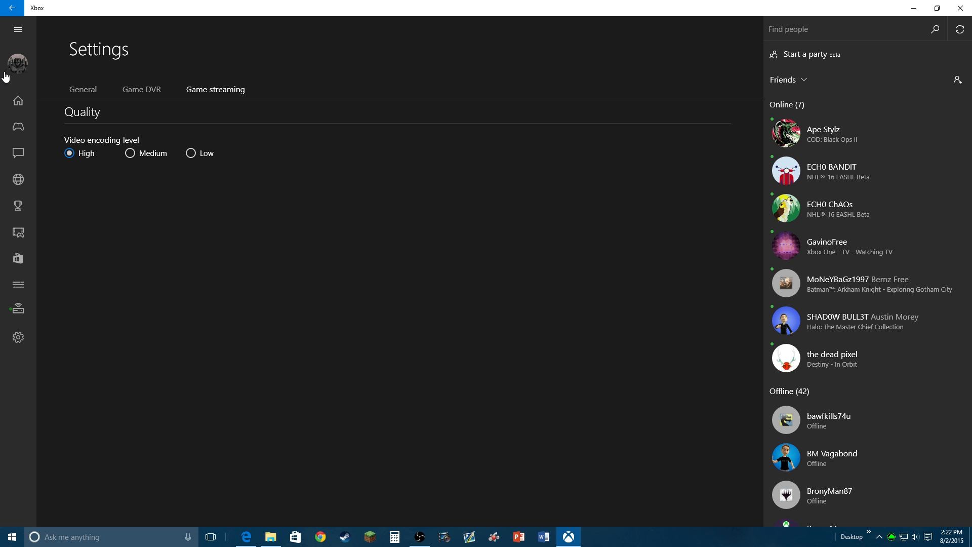
# From the home view, start streaming from the ANDREWS-XBOX console tile
pyautogui.click(18, 100)
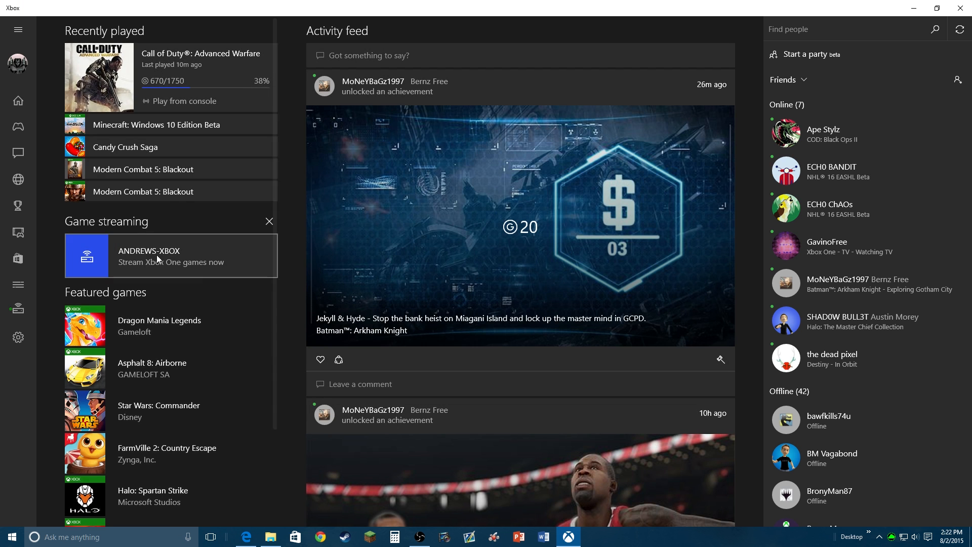
pyautogui.scroll(-3)
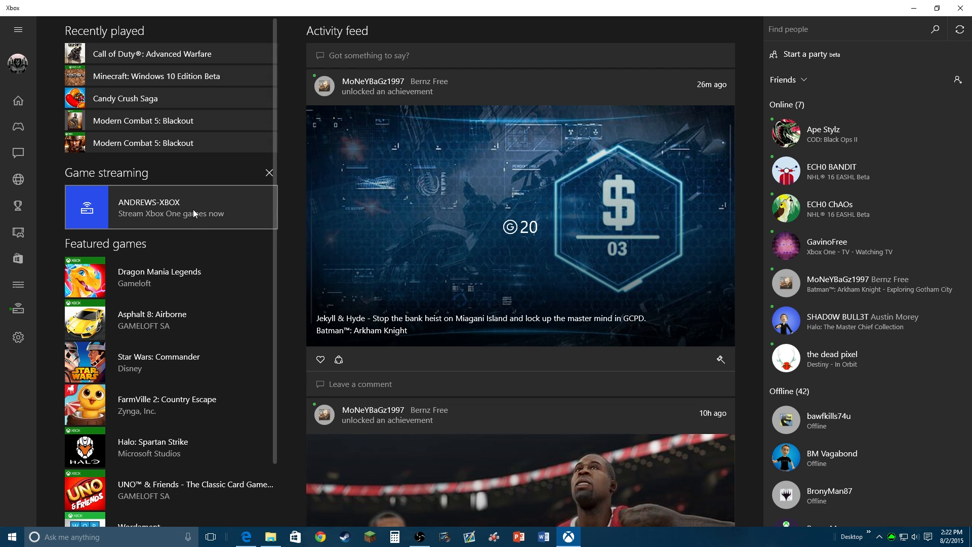
pyautogui.click(171, 206)
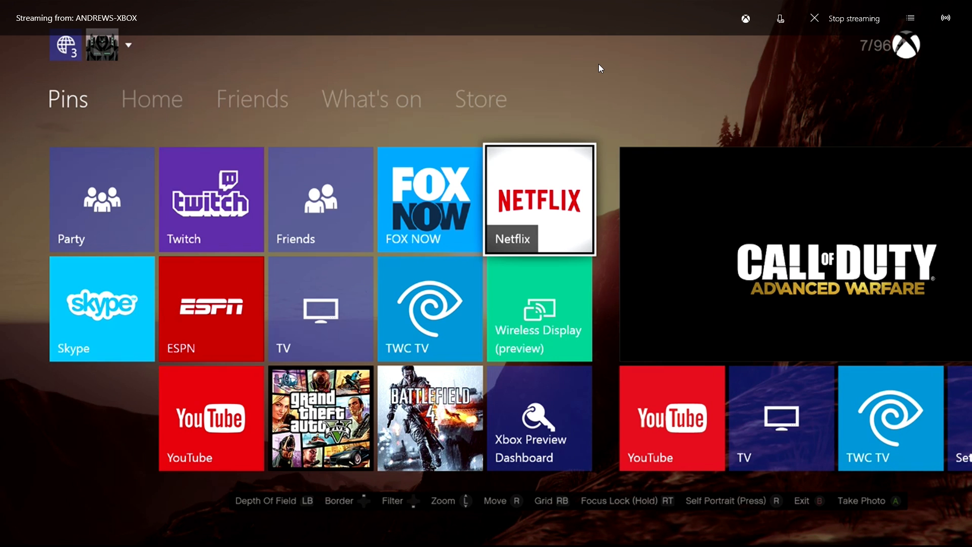
# Launch Call of Duty: Advanced Warfare from the streamed console's Home page
pyautogui.click(151, 98)
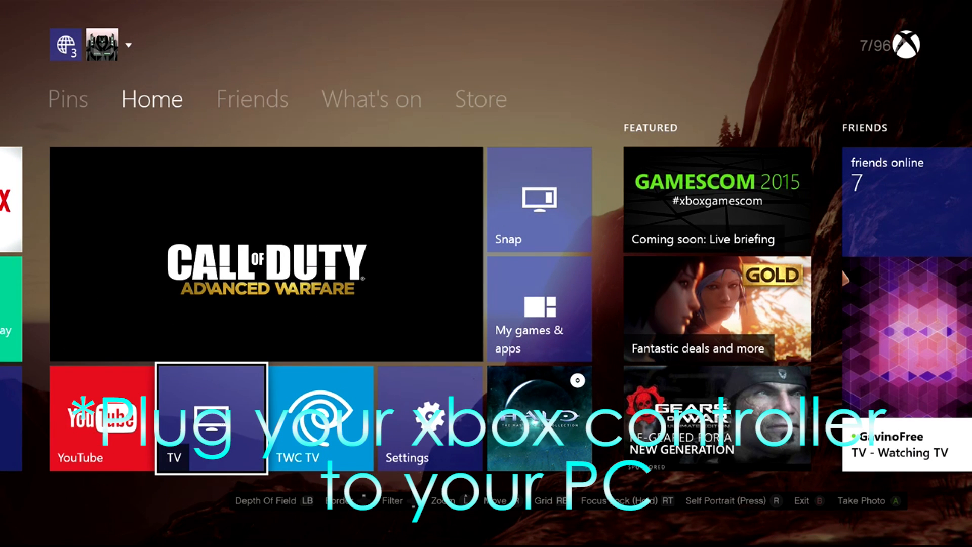
pyautogui.click(252, 98)
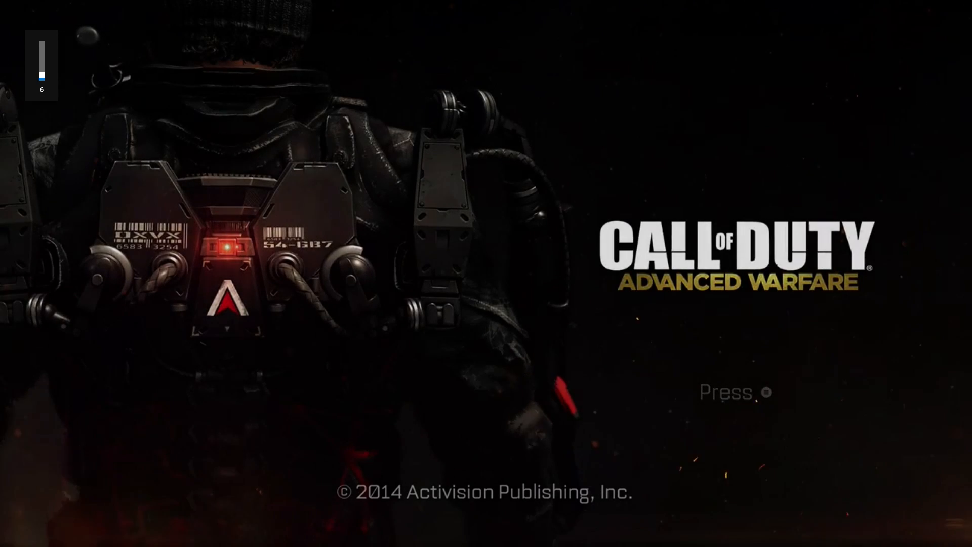
# Pass the title screen, enter Multiplayer and connect to Xbox Live
pyautogui.press('enter')
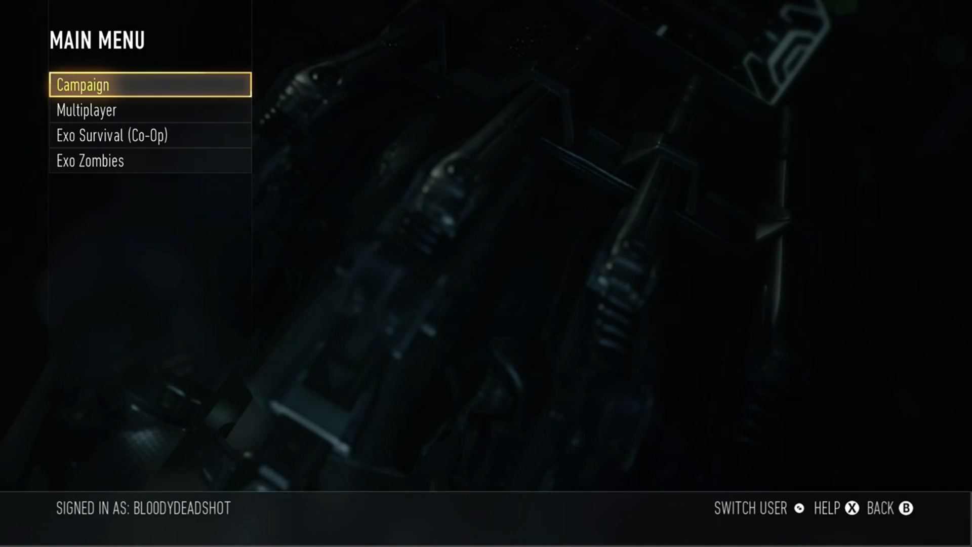
pyautogui.click(86, 109)
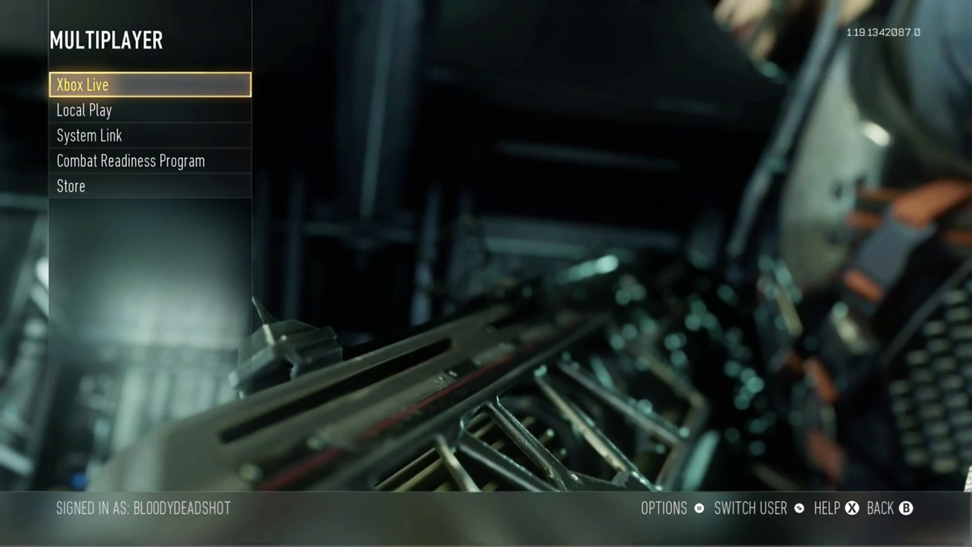
pyautogui.click(81, 85)
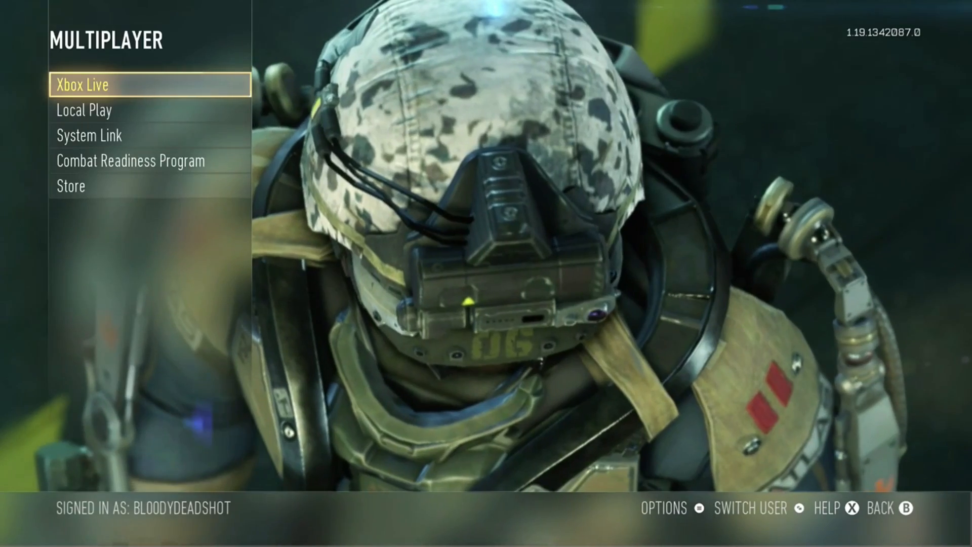
pyautogui.click(85, 85)
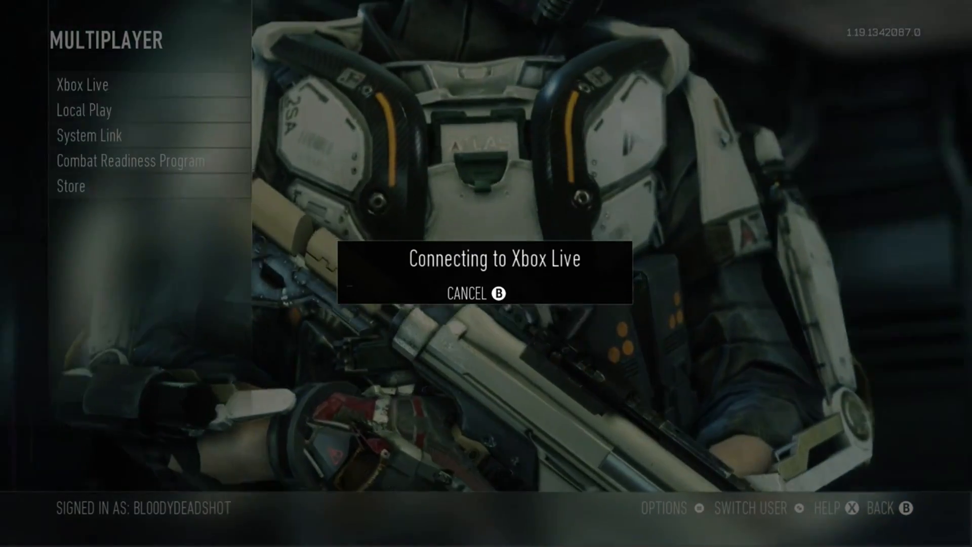